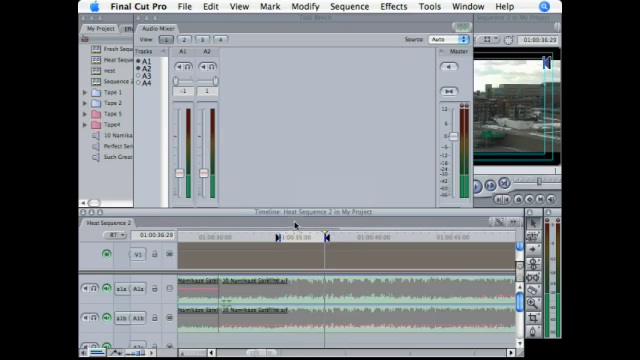
Confirm Loop Playback stays checked in the View menu so playback repeats continuously.
left_click(228, 8)
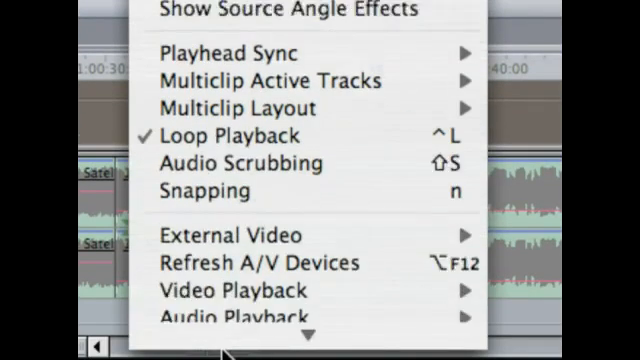
mouse_move(236, 120)
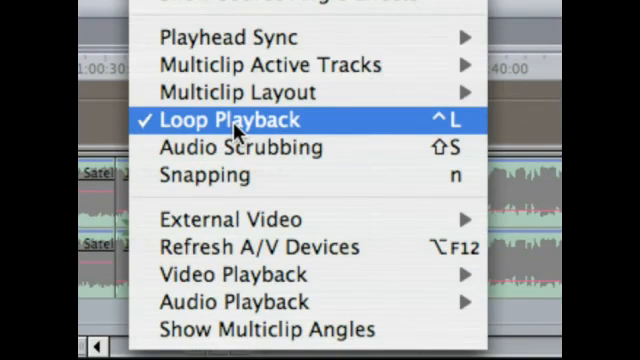
mouse_move(232, 120)
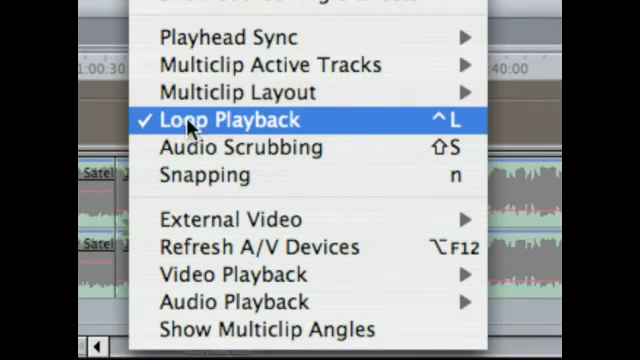
left_click(236, 120)
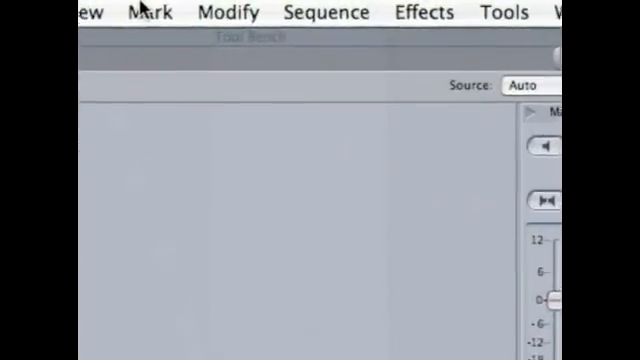
Start Play In to Out from the Mark menu so only the marked range plays.
left_click(148, 12)
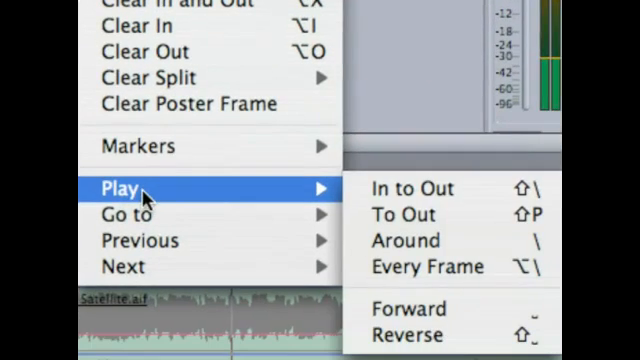
mouse_move(400, 188)
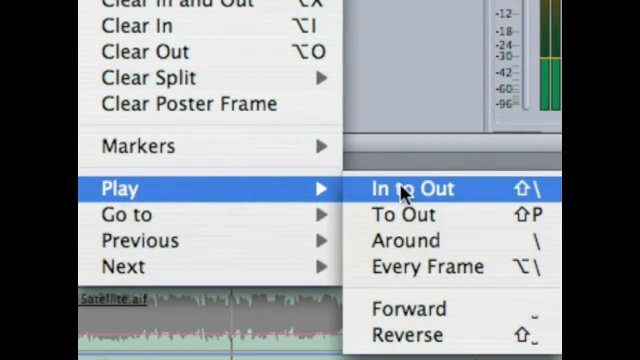
left_click(412, 188)
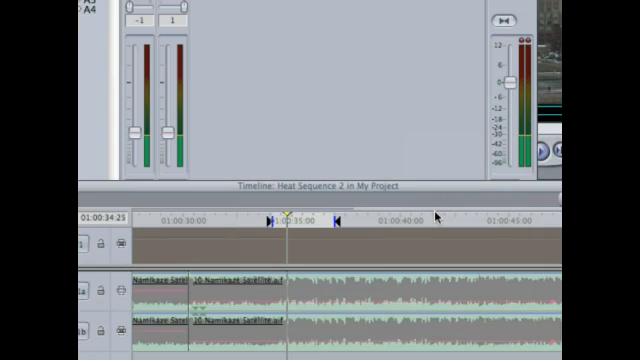
mouse_move(310, 228)
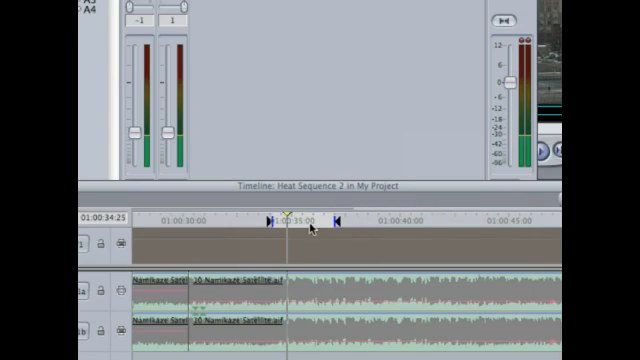